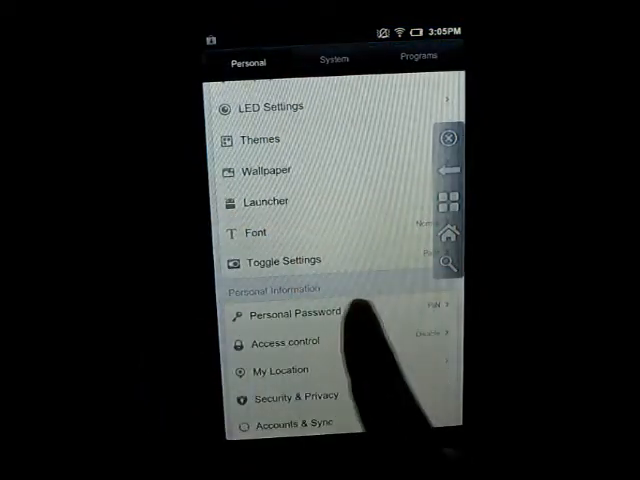
# Step: Open Personal Password settings, showing the screen lock as 'Locking disabled'
pyautogui.click(296, 312)
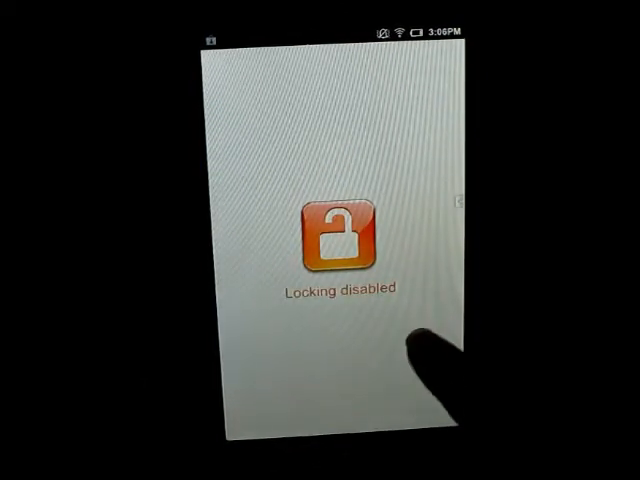
pyautogui.click(336, 238)
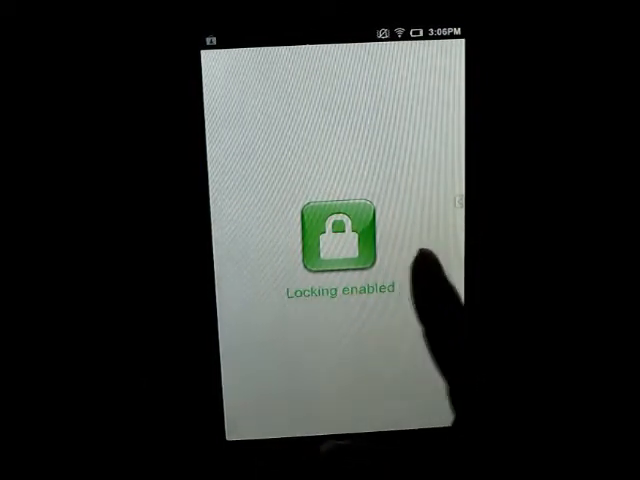
pyautogui.click(332, 234)
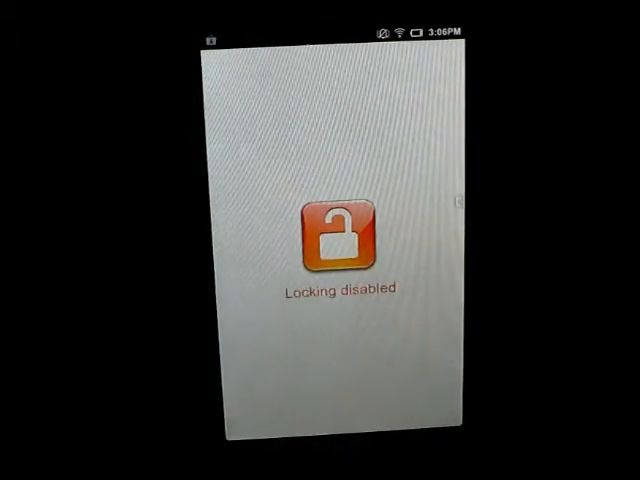